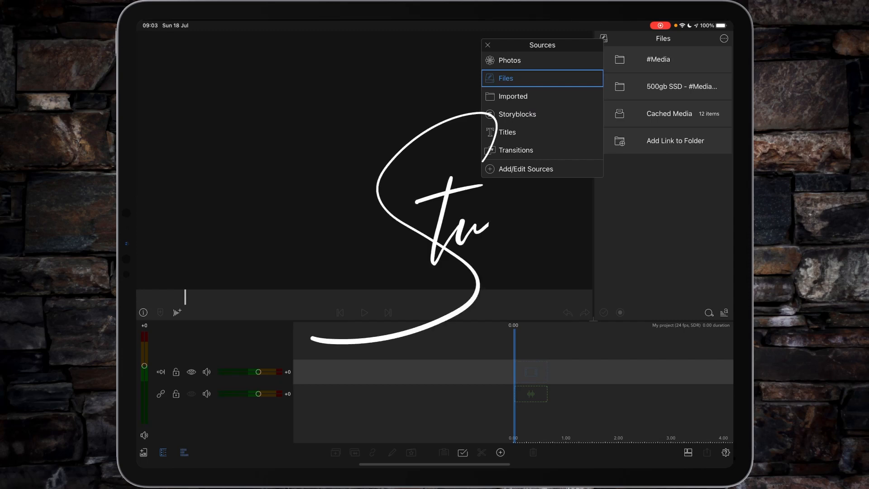
Browse the Imported sources and load the 35_Mist_Filter clip in the preview.
{"action": "left_click", "coordinate": [512, 96]}
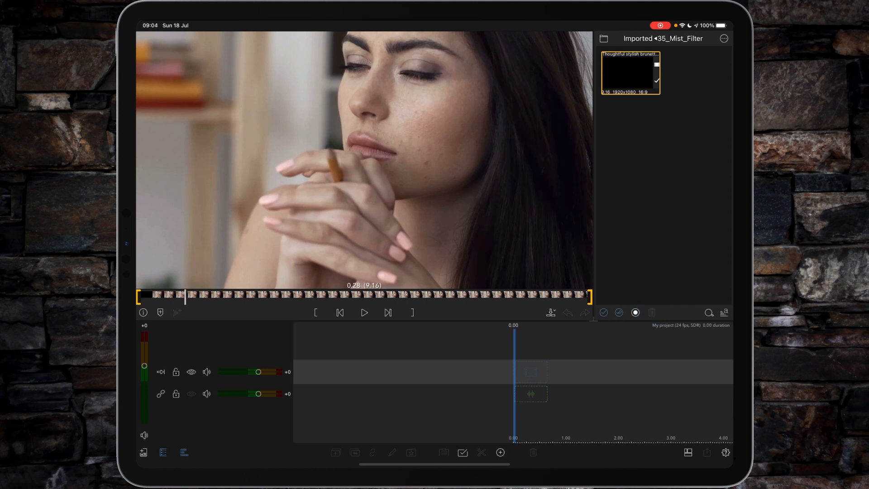
Review imported media size (204.8 MB) in Cleanup settings and jump to LumaFusion's folder in Files.
{"action": "left_click", "coordinate": [724, 457]}
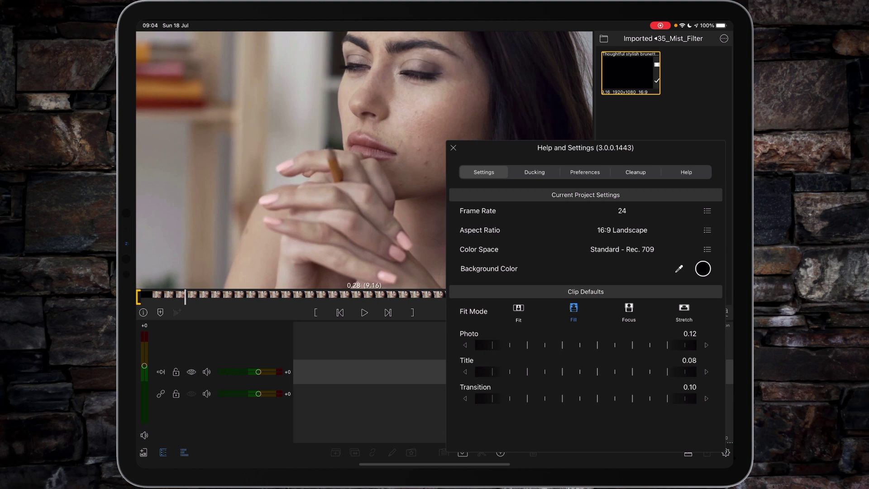
{"action": "left_click", "coordinate": [636, 172]}
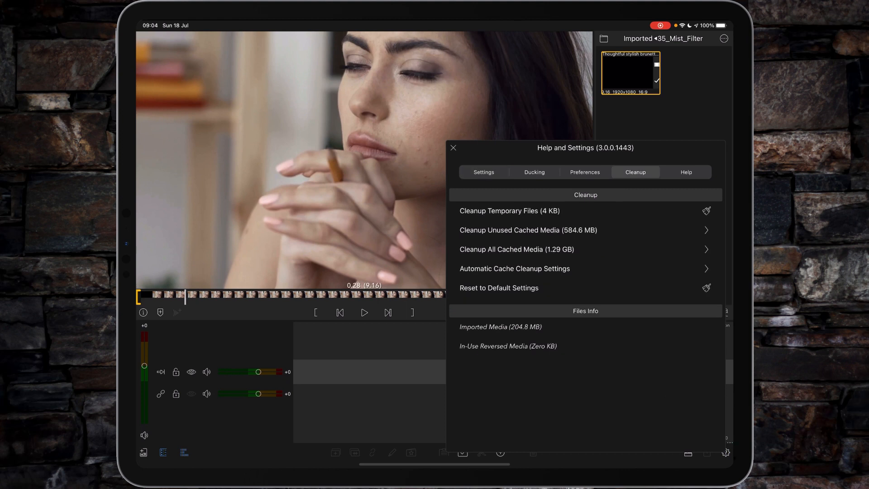
{"action": "left_click", "coordinate": [453, 149]}
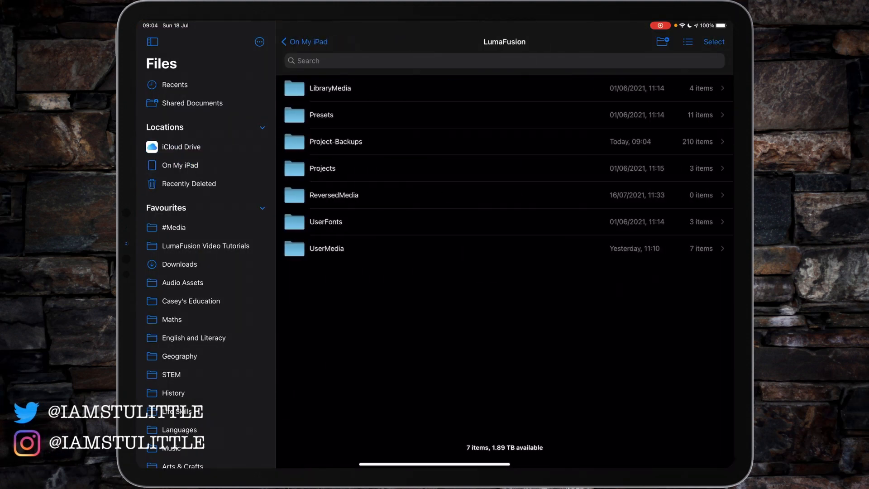
Enter the UserMedia folder listing 35_Mist_Filter among its seven folders.
{"action": "left_click", "coordinate": [326, 248]}
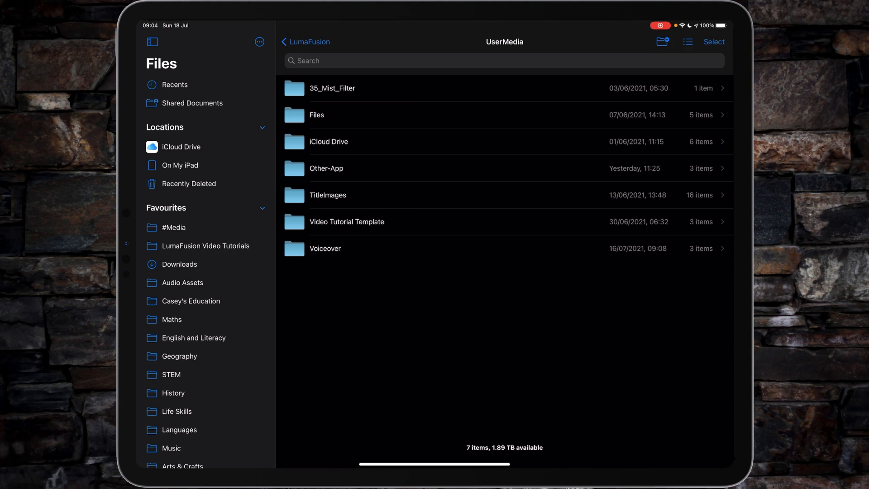